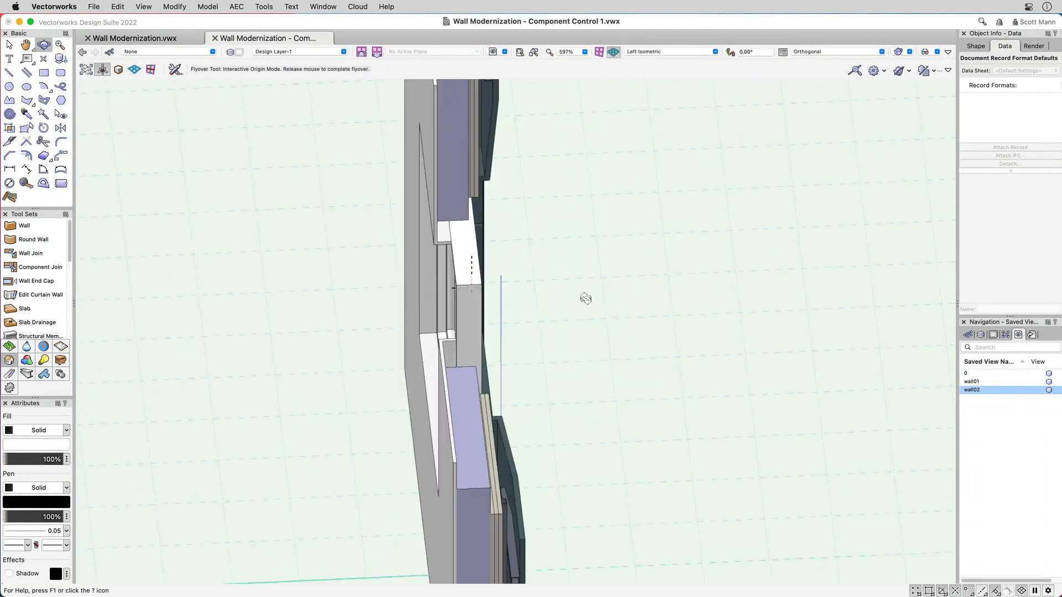
- Orbit the view around the wall before switching to the file with the Wall Report worksheet
drag(586, 299, 759, 279)
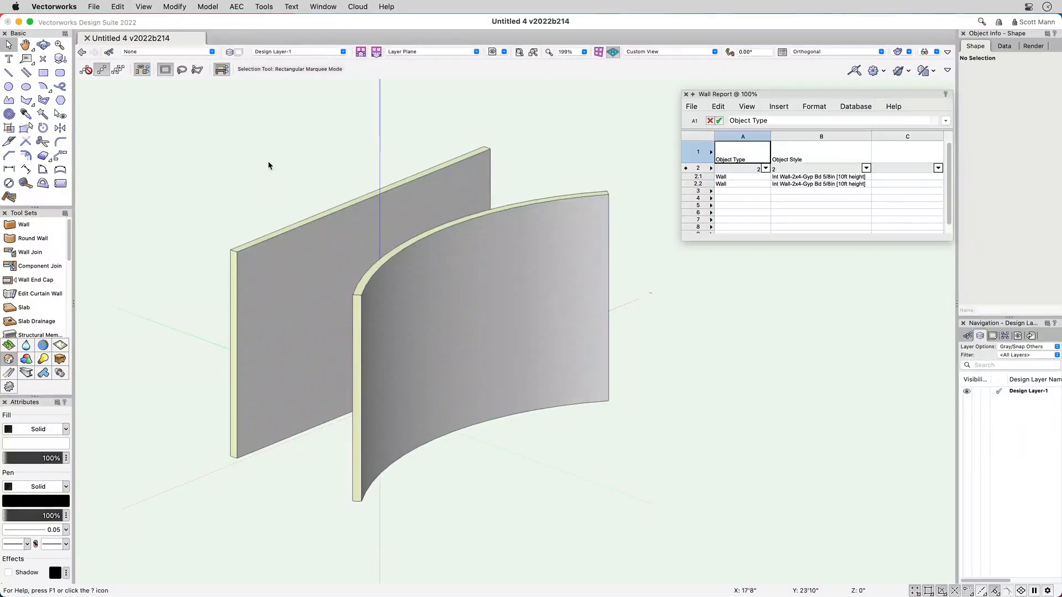
- Select the Solid Bearing 2x6-3 symbol to show its insert-in-walls option at the wall centerline
click(399, 277)
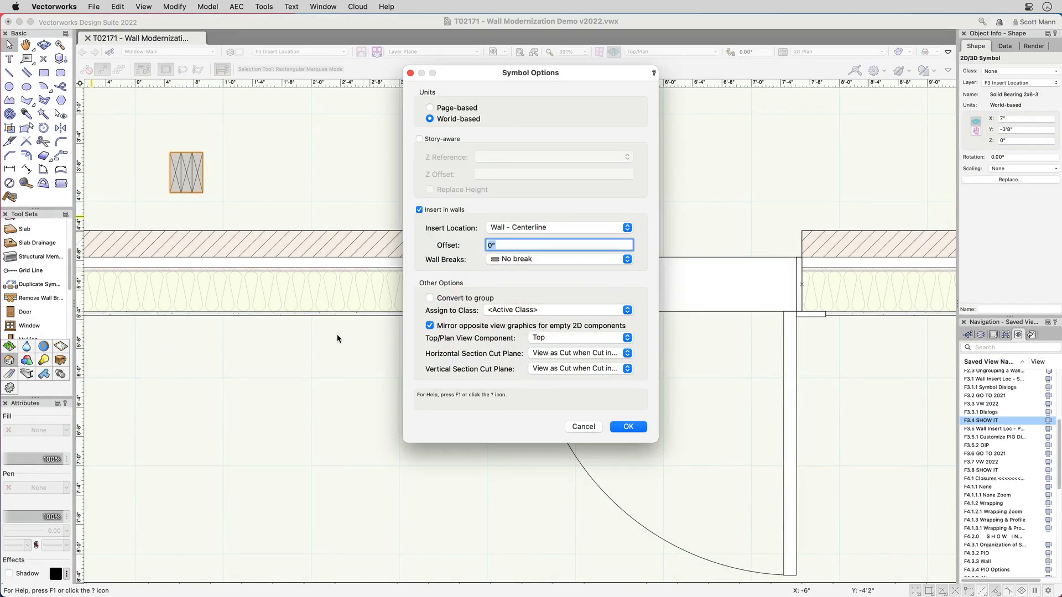
- Confirm the symbol settings and insert the stud symbol into the wall core beside the door
click(557, 228)
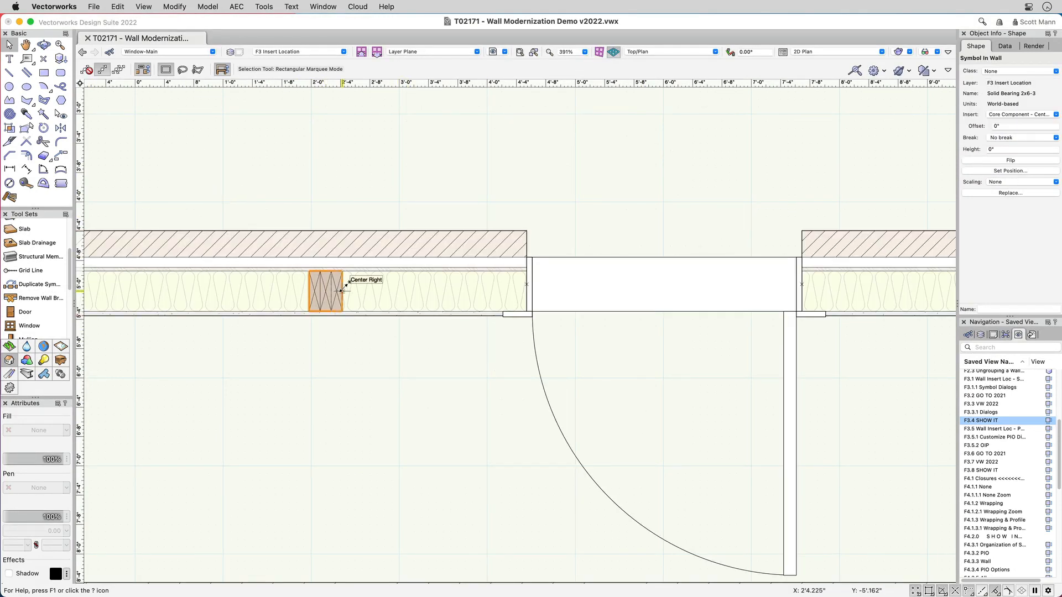
drag(325, 285, 511, 284)
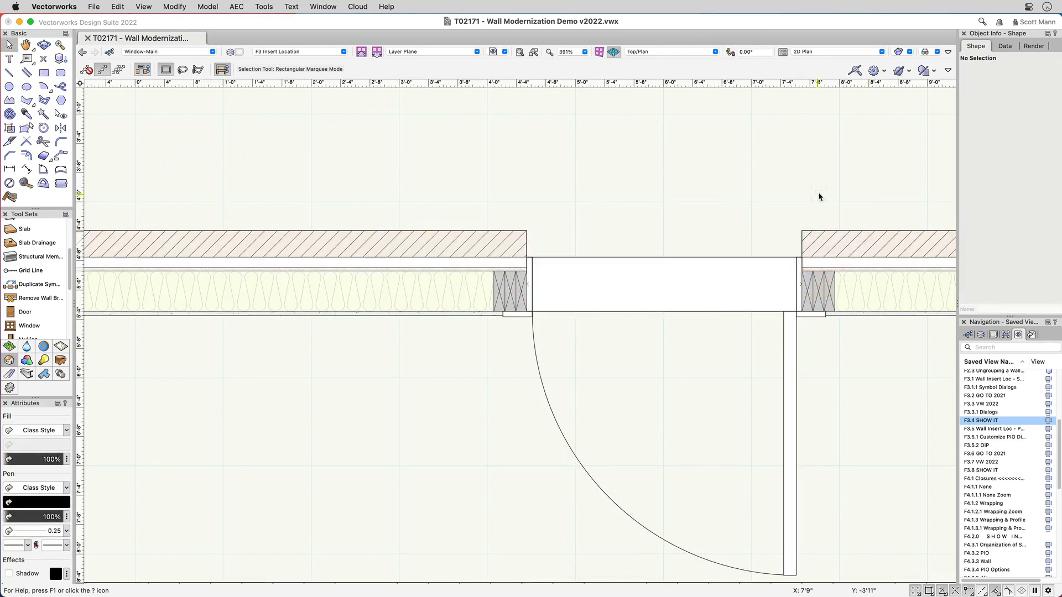
- Recall the Cutaway saved views to show the multi-component wall in 3D
click(993, 411)
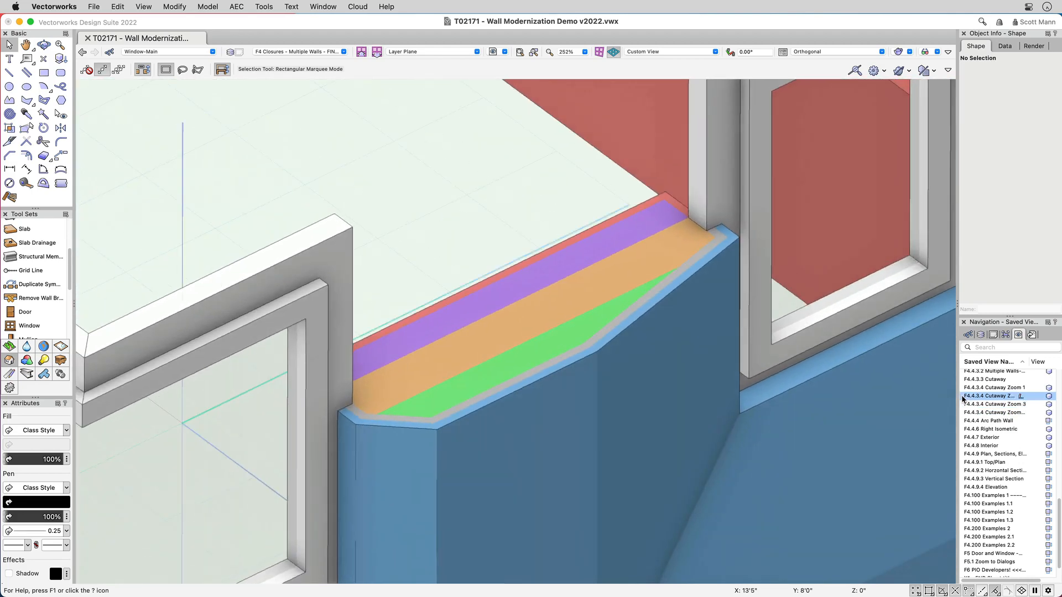
click(993, 387)
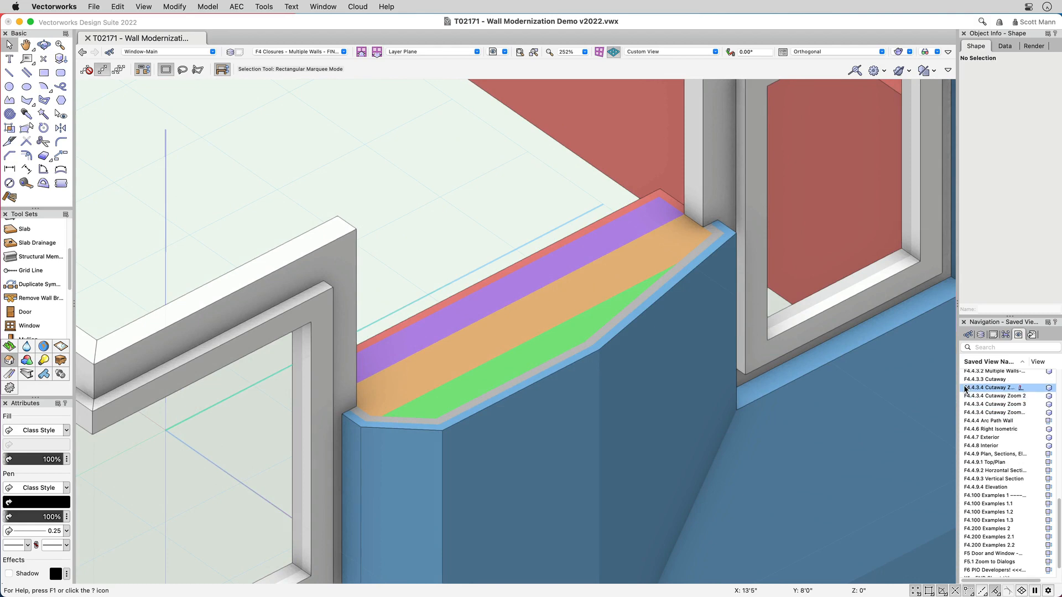
click(985, 378)
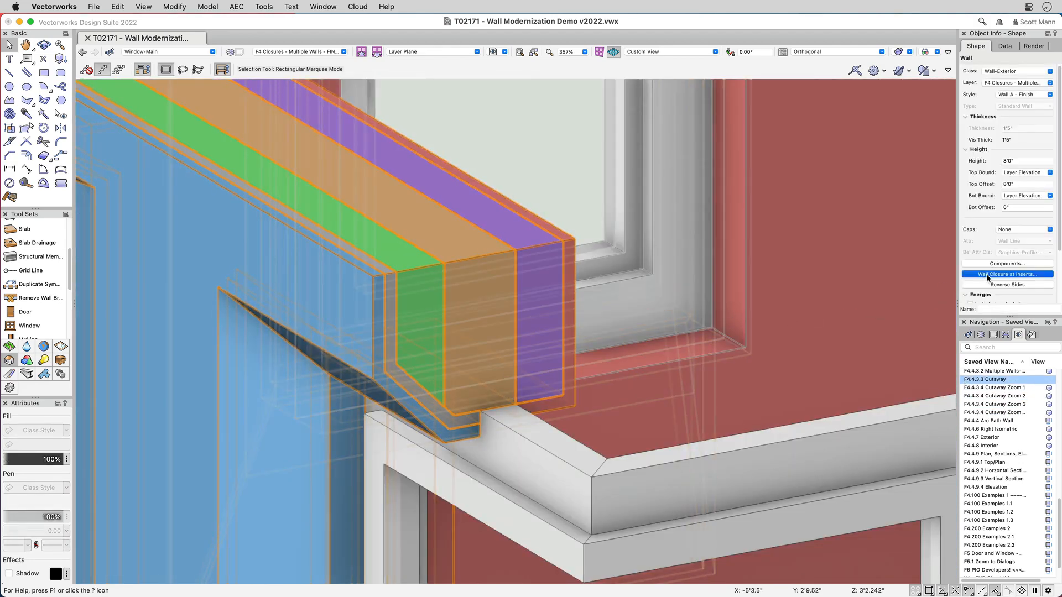
- Review Wall Closure at Inserts wrapping settings, then show the tapered wall's splayed window saved view
click(1007, 274)
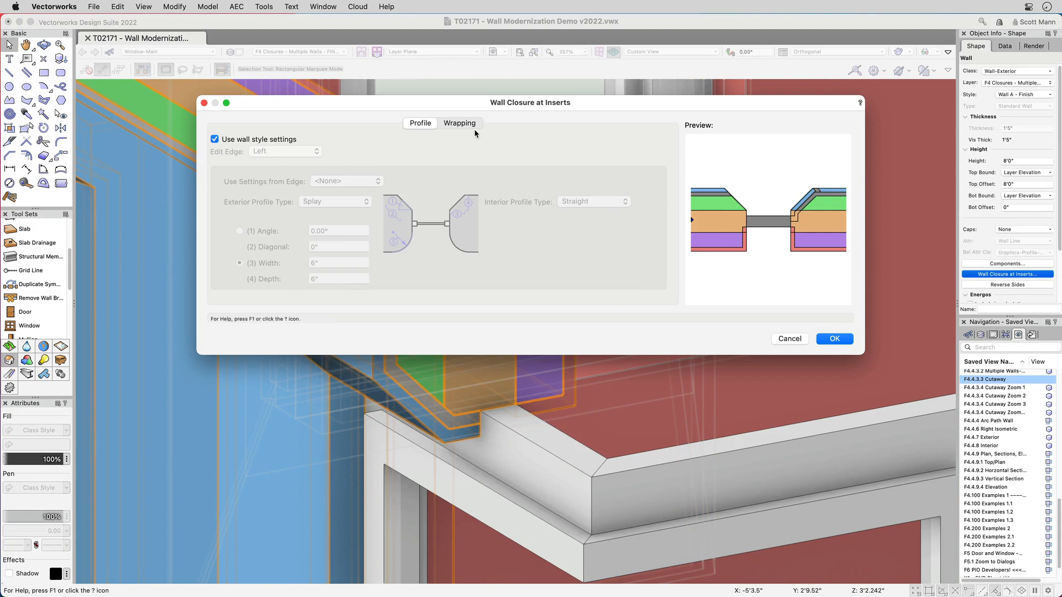
click(460, 123)
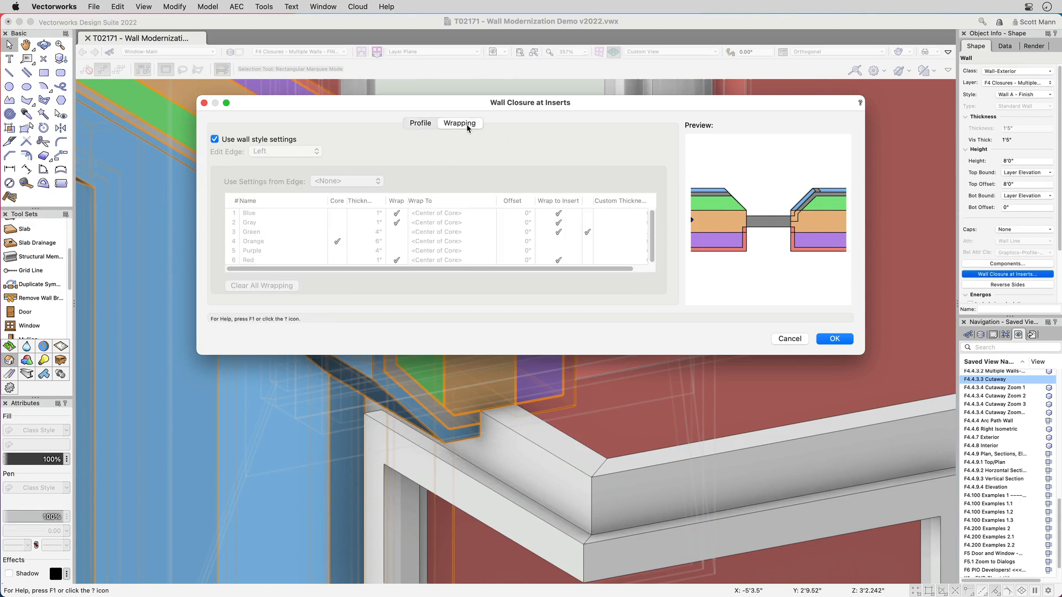
mouse_move(803, 330)
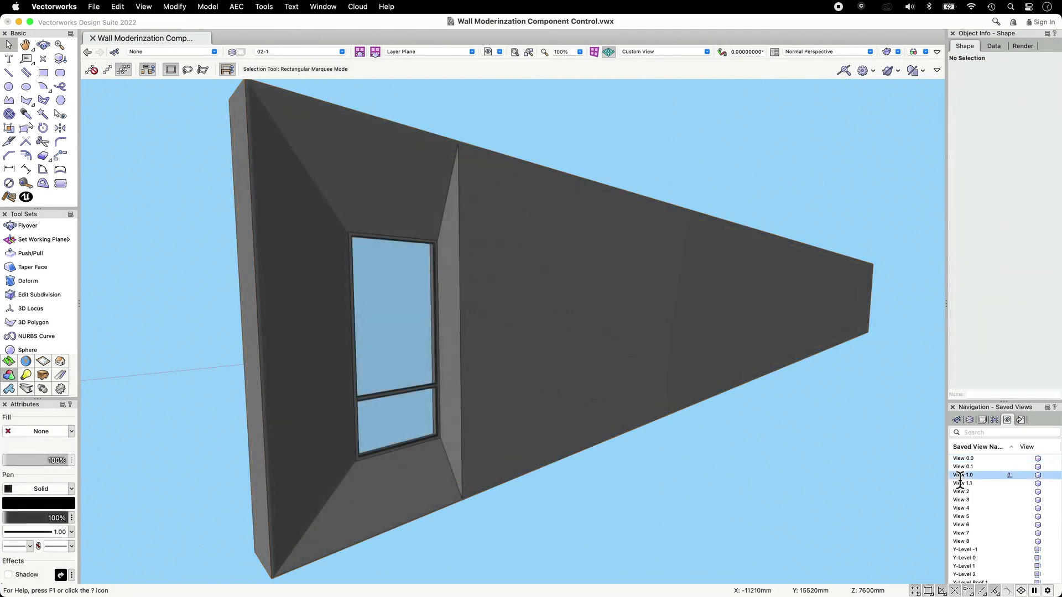
click(963, 482)
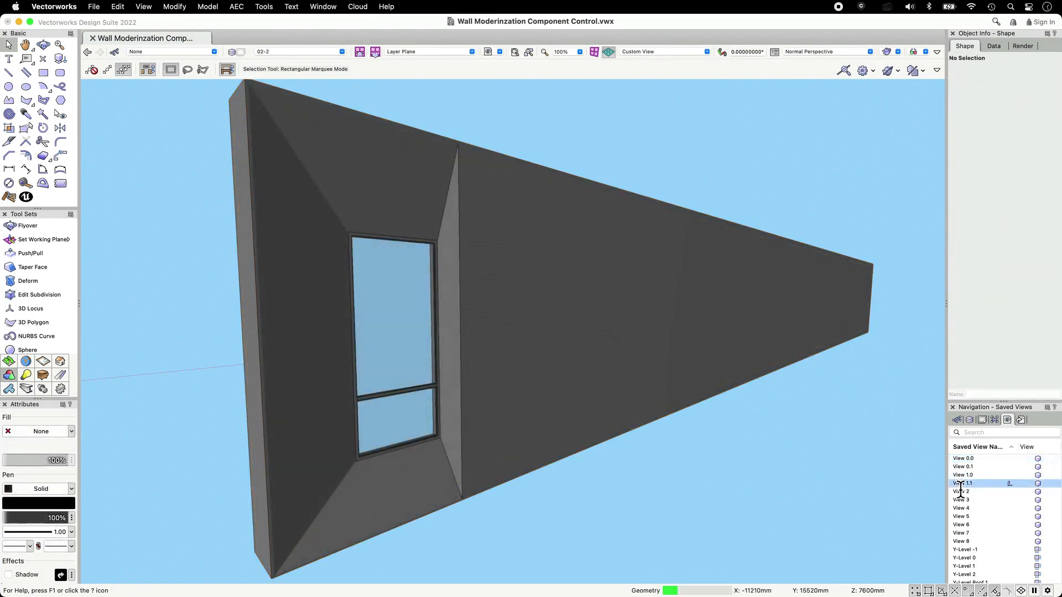